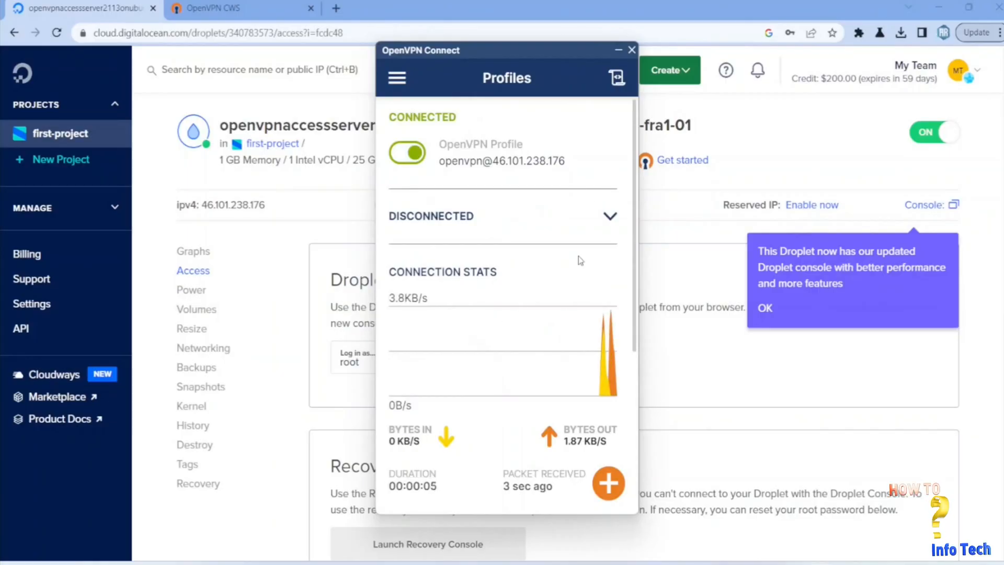
mouse_move(493, 321)
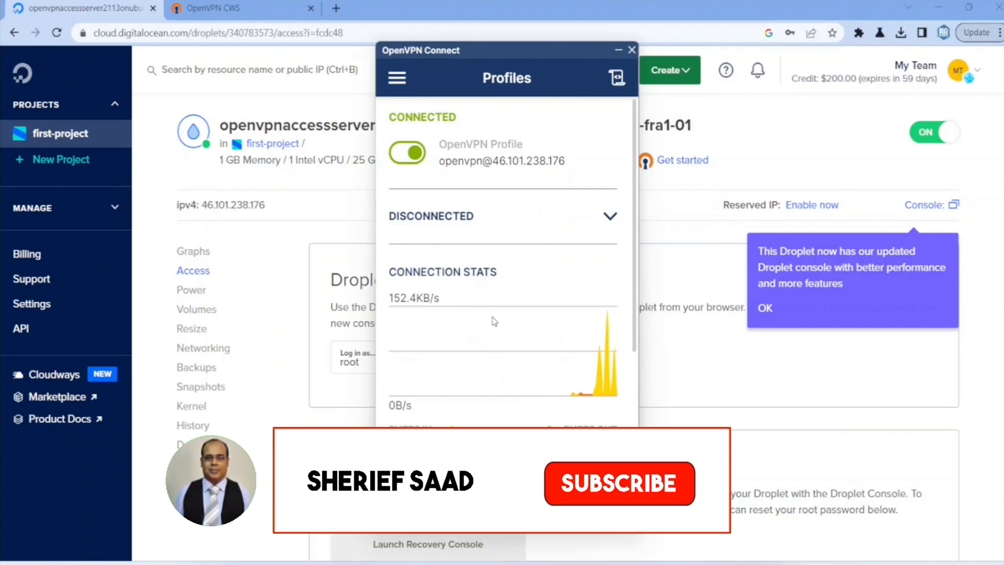
Step: Return to the first-project Resources page from the left sidebar
click(618, 484)
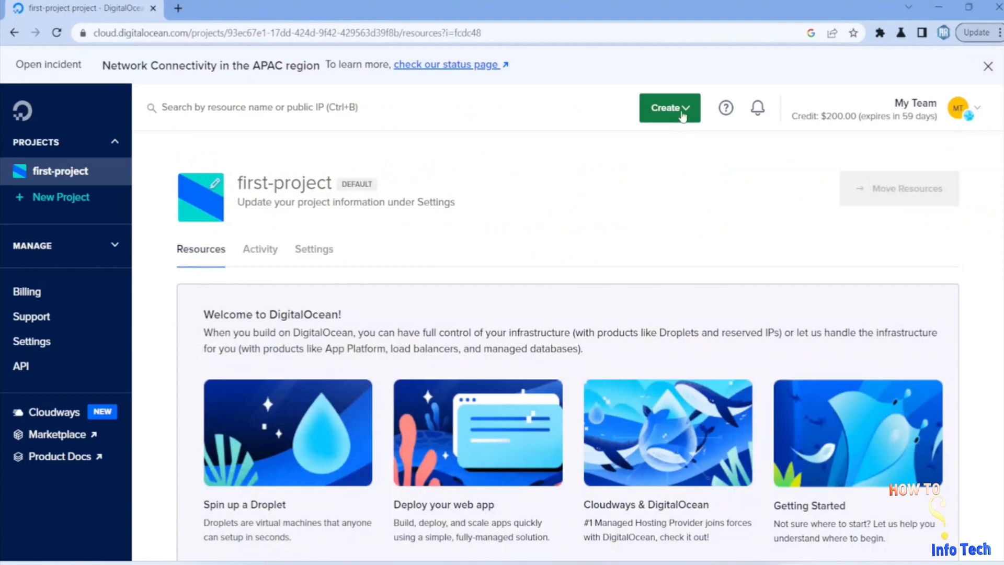
Step: Begin a new droplet via Create > Droplets and choose an image from the OS Marketplace
click(669, 107)
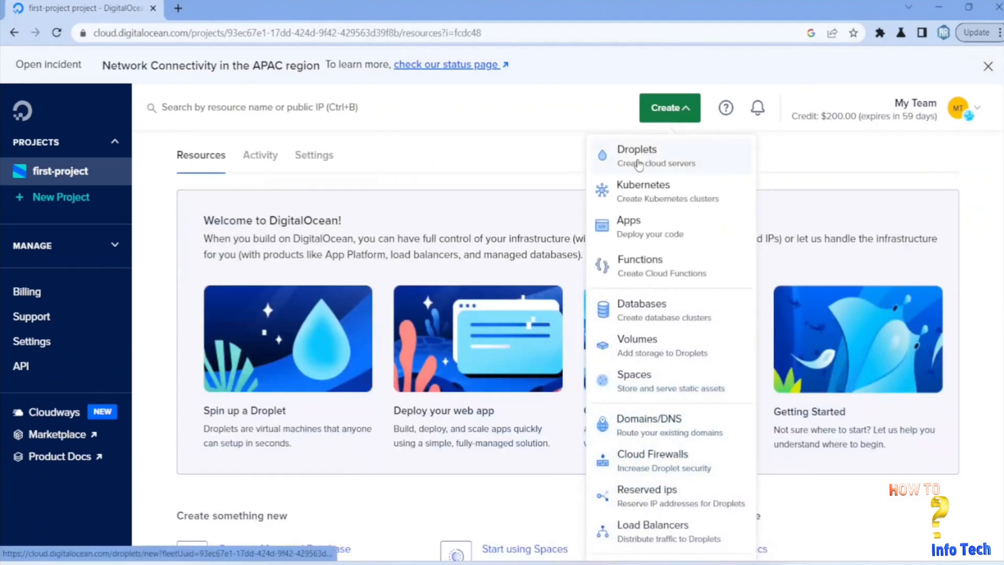
click(637, 154)
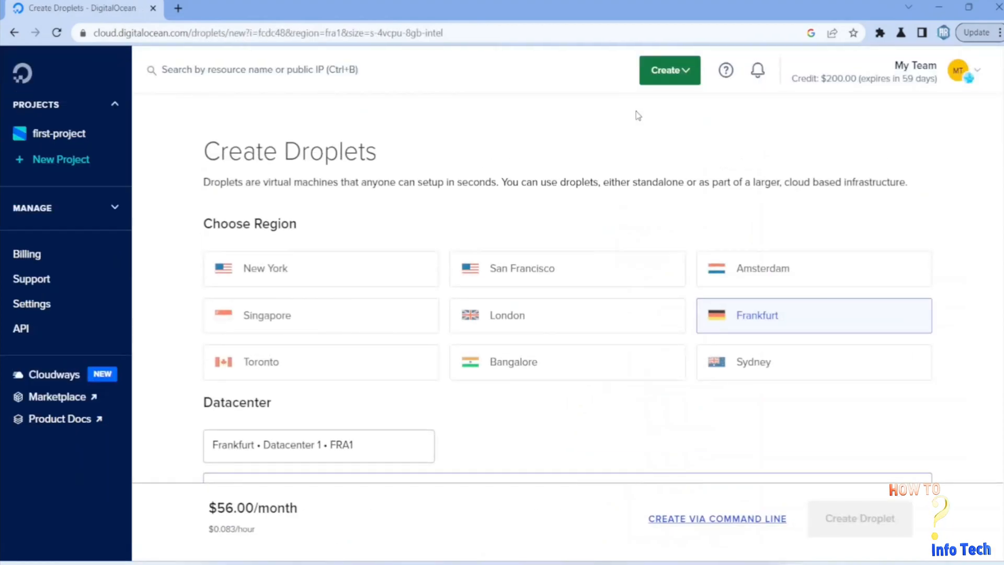
scroll(down, 3)
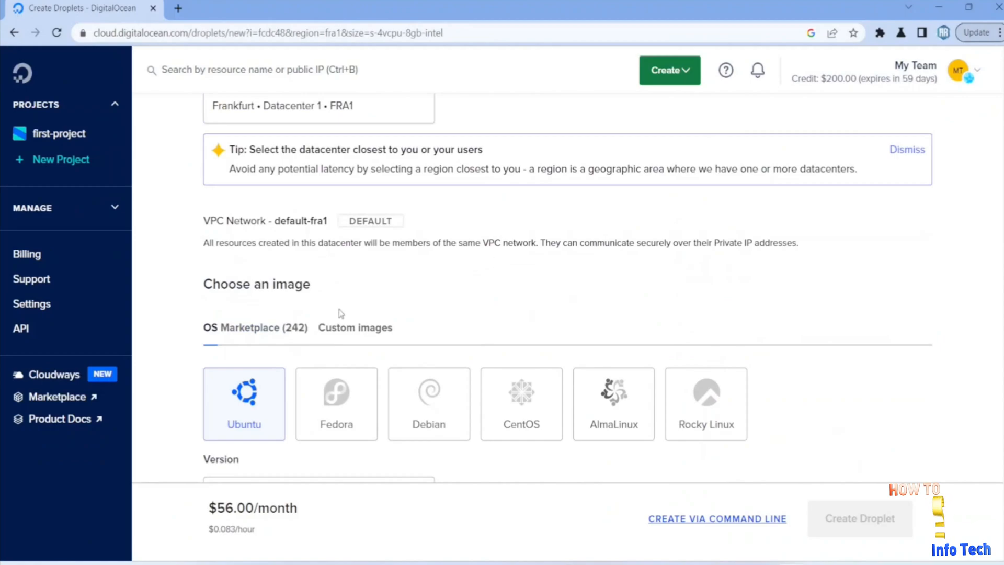
click(255, 328)
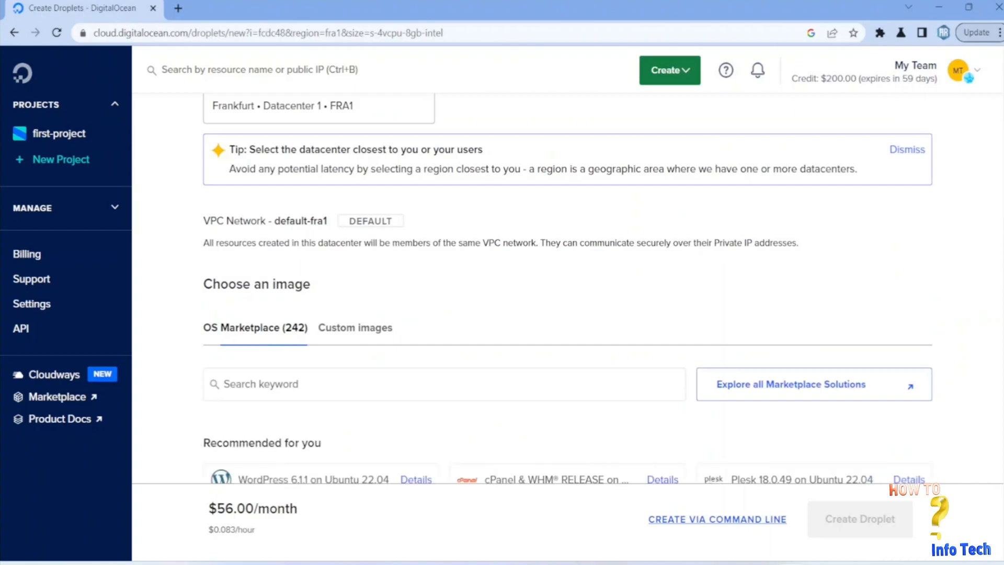
scroll(down, 3)
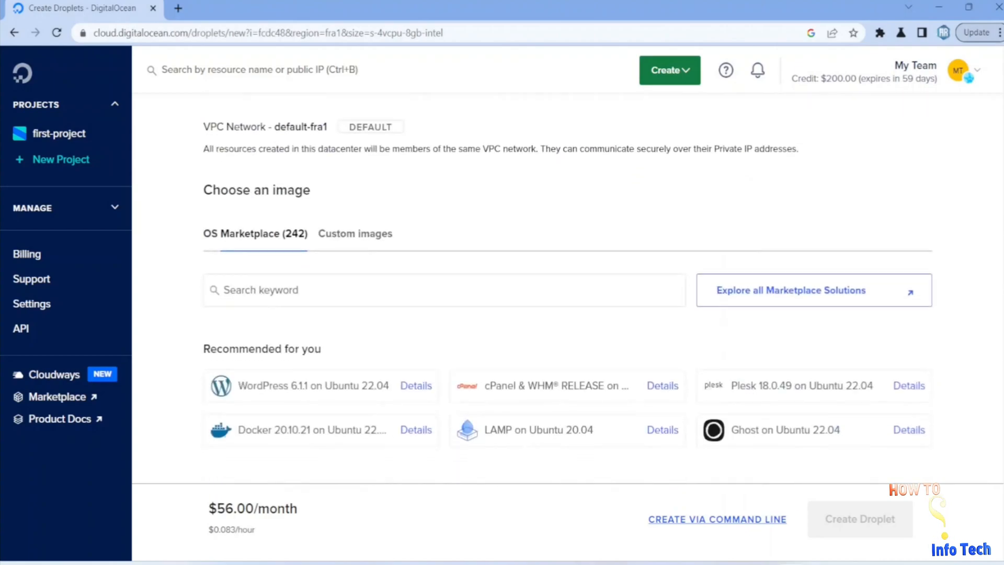
scroll(down, 3)
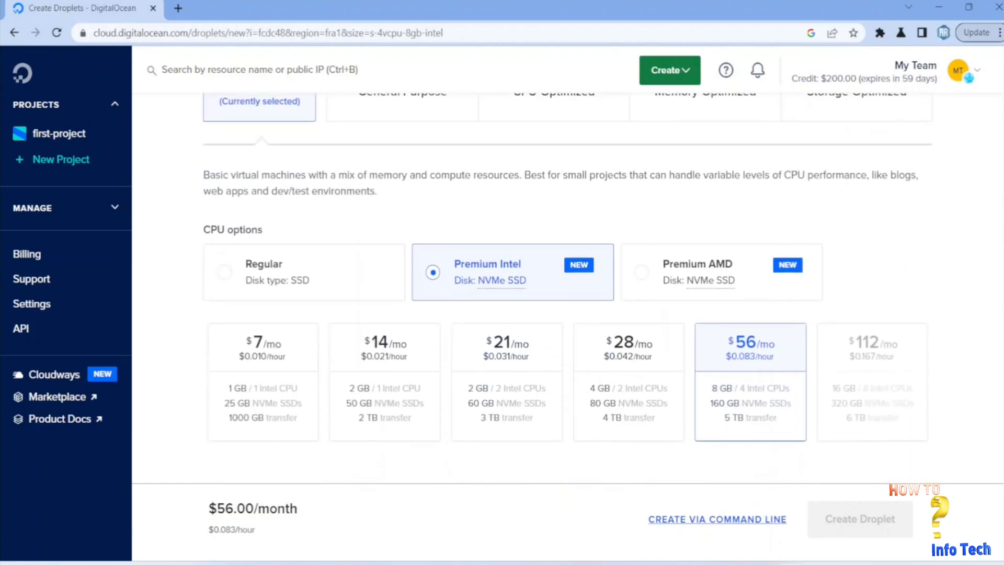
scroll(down, 3)
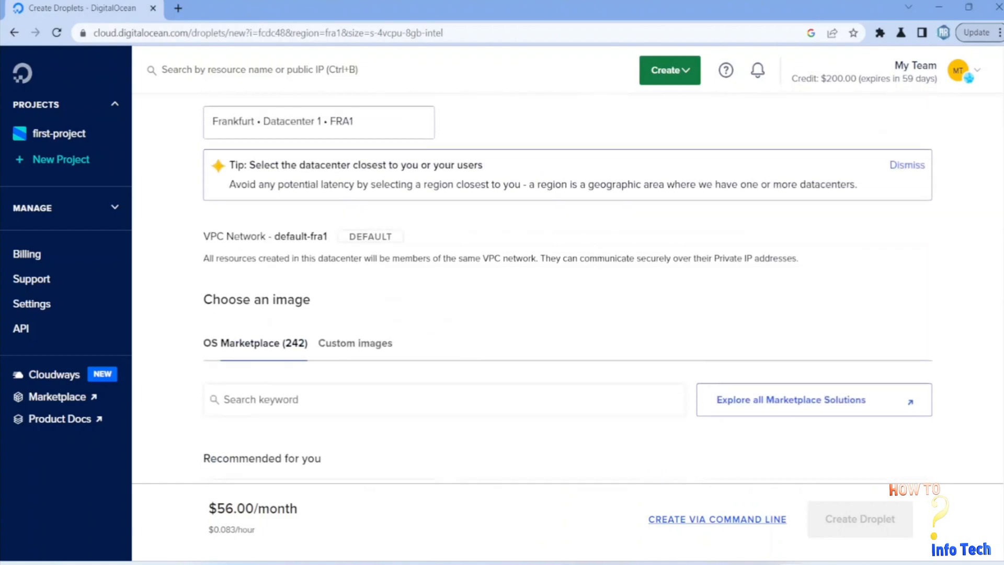
scroll(down, 3)
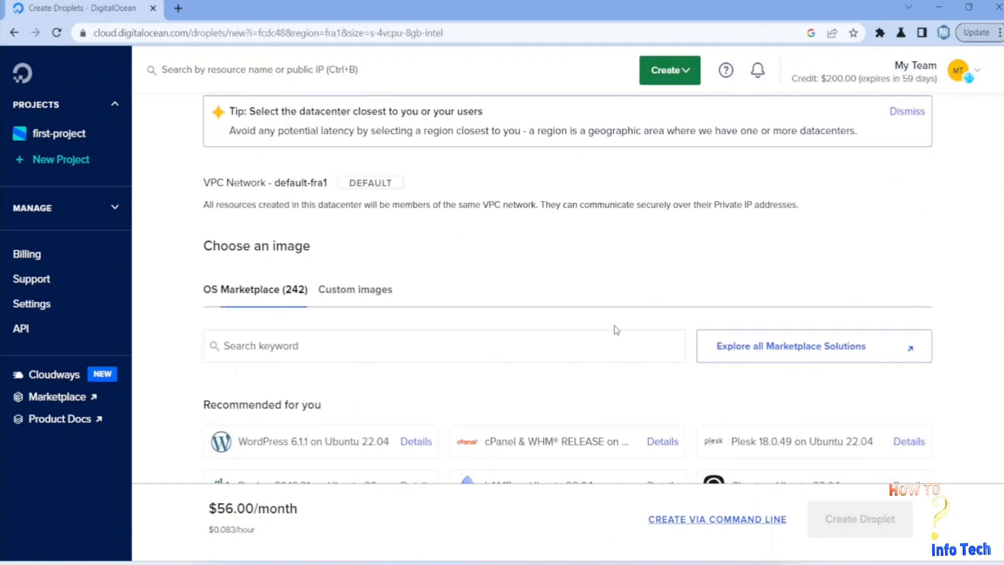
Step: Search the marketplace for 'openvpn' and select the OpenVPN Access Server image
click(320, 346)
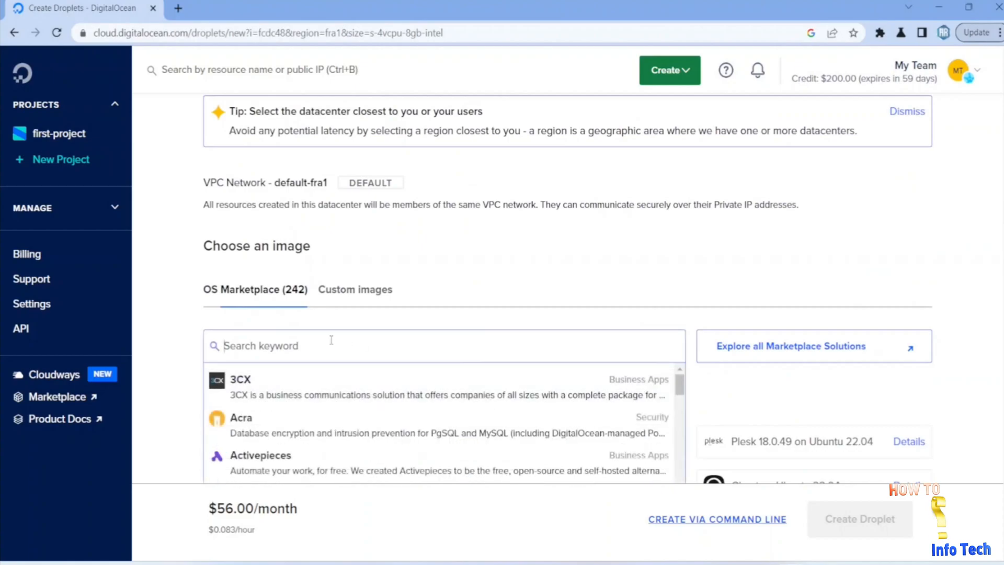
text(o)
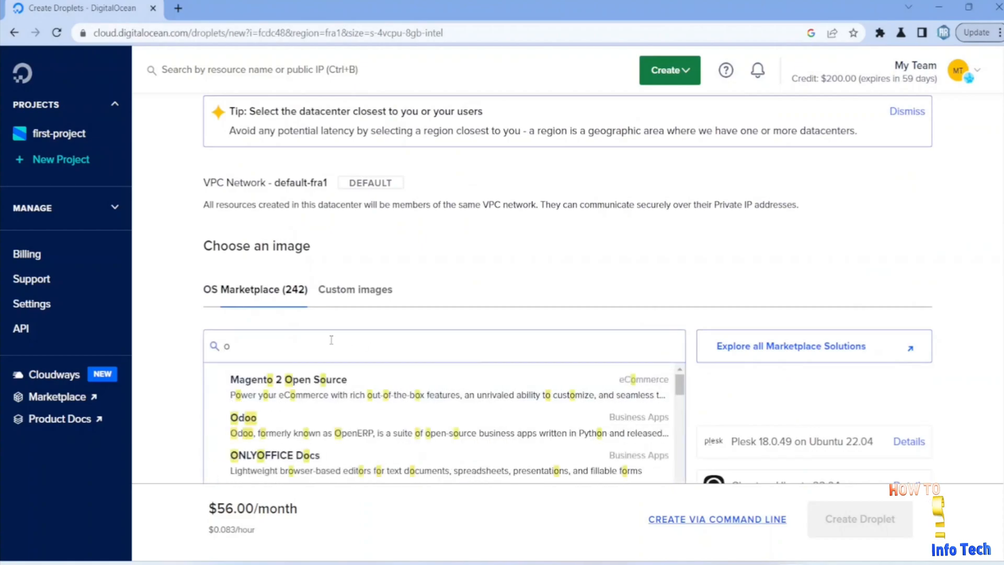
text(penvpn)
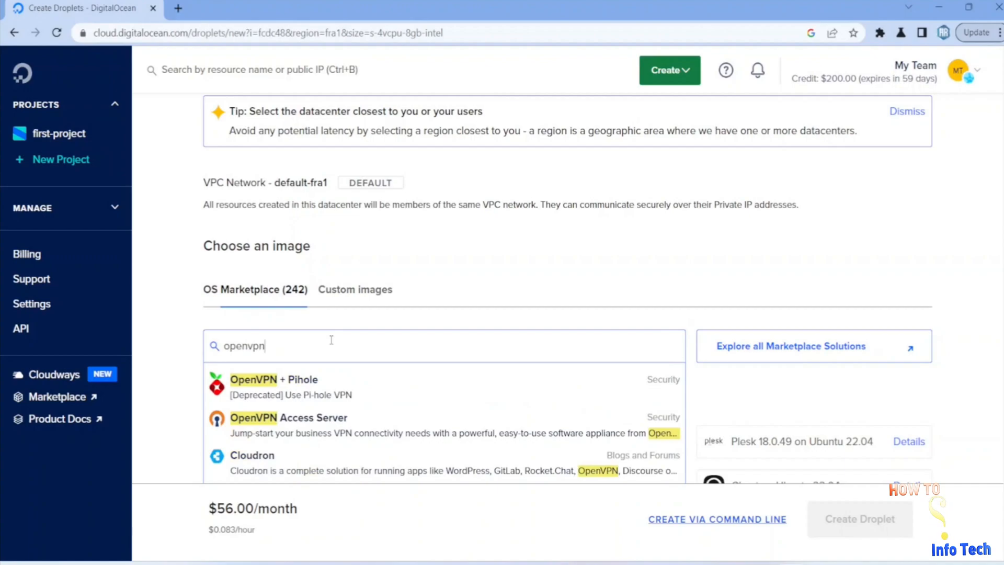
mouse_move(398, 420)
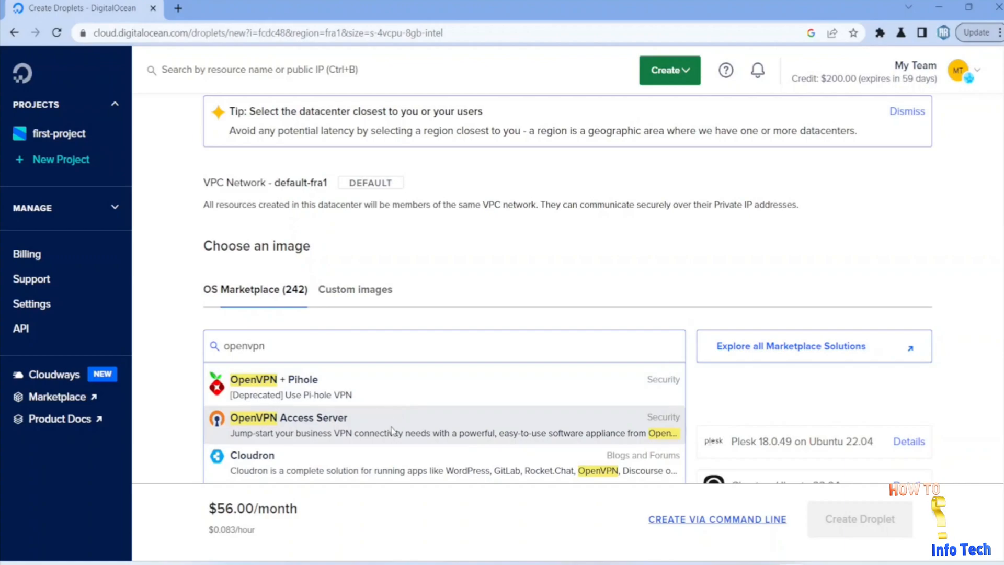
click(288, 417)
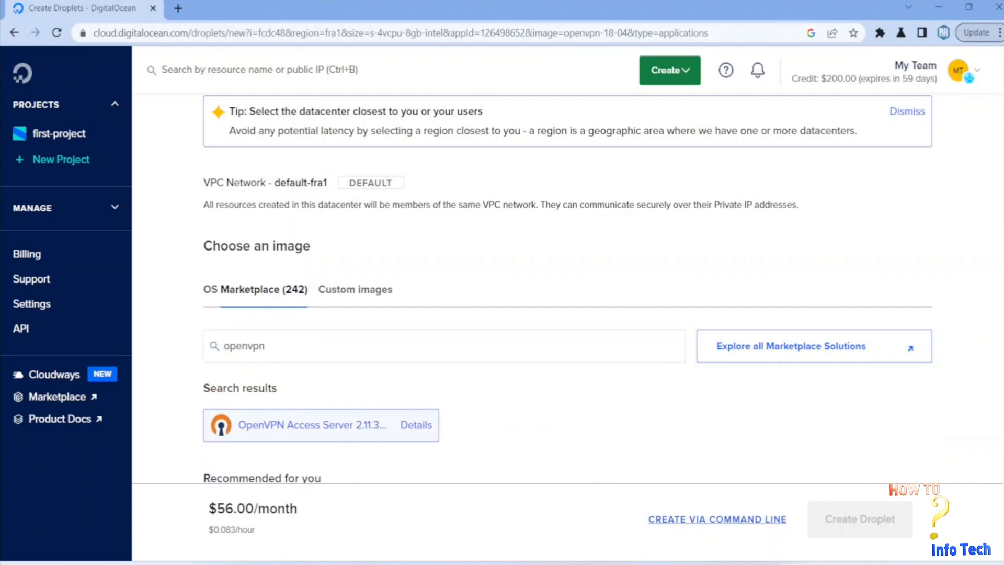
scroll(down, 3)
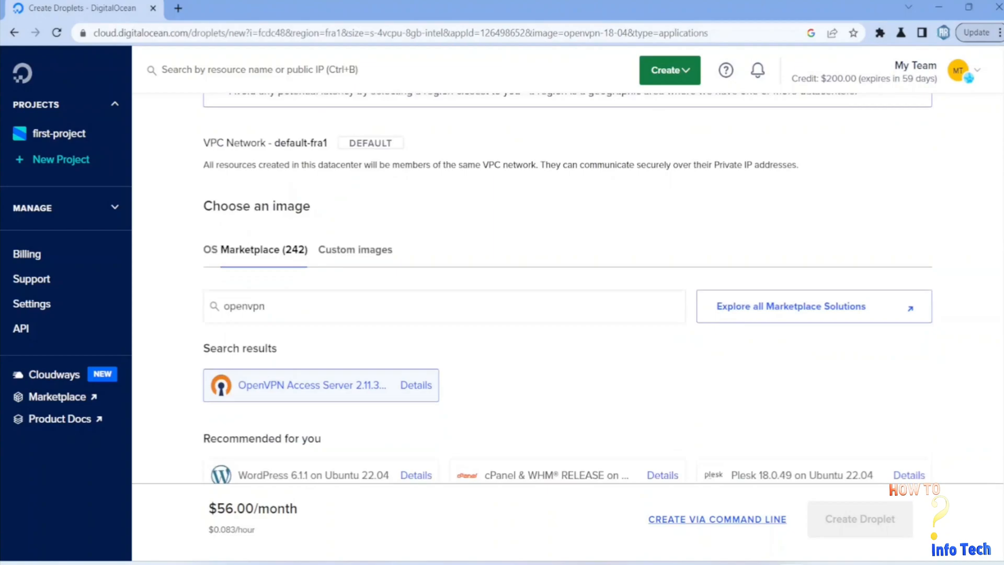
scroll(down, 3)
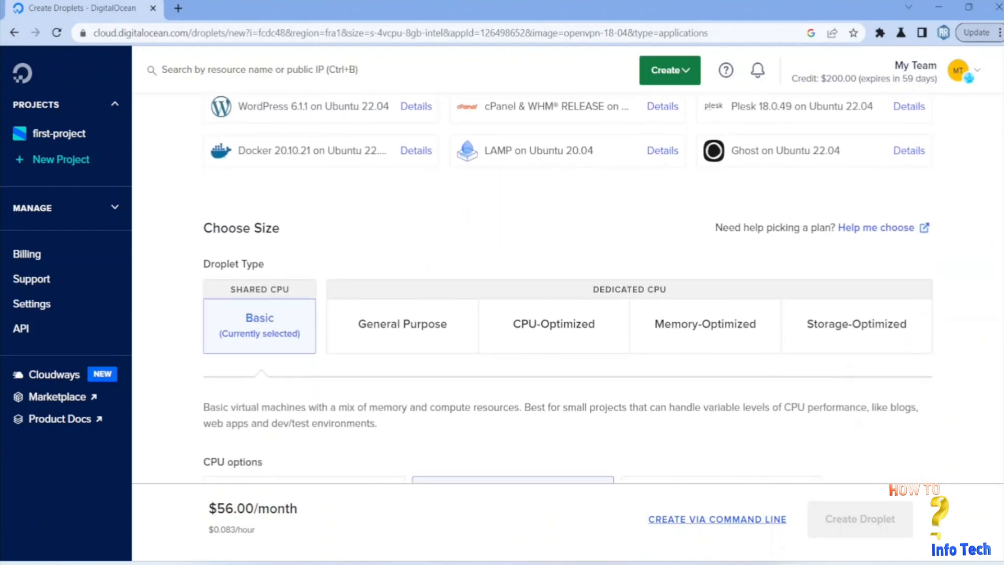
scroll(down, 3)
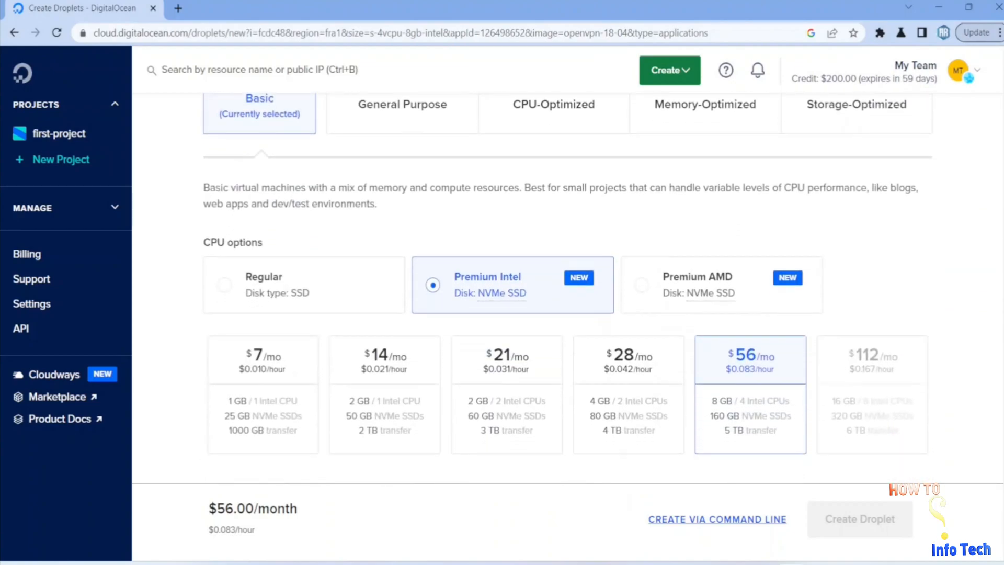
mouse_move(840, 325)
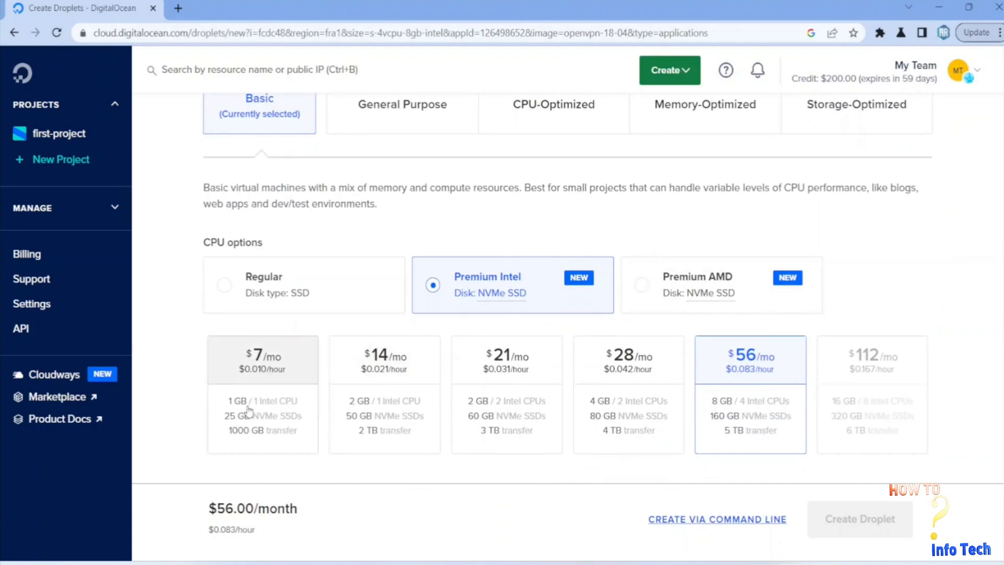
Step: Select the $7/mo Premium Intel plan with 1 GB memory and one CPU
click(261, 358)
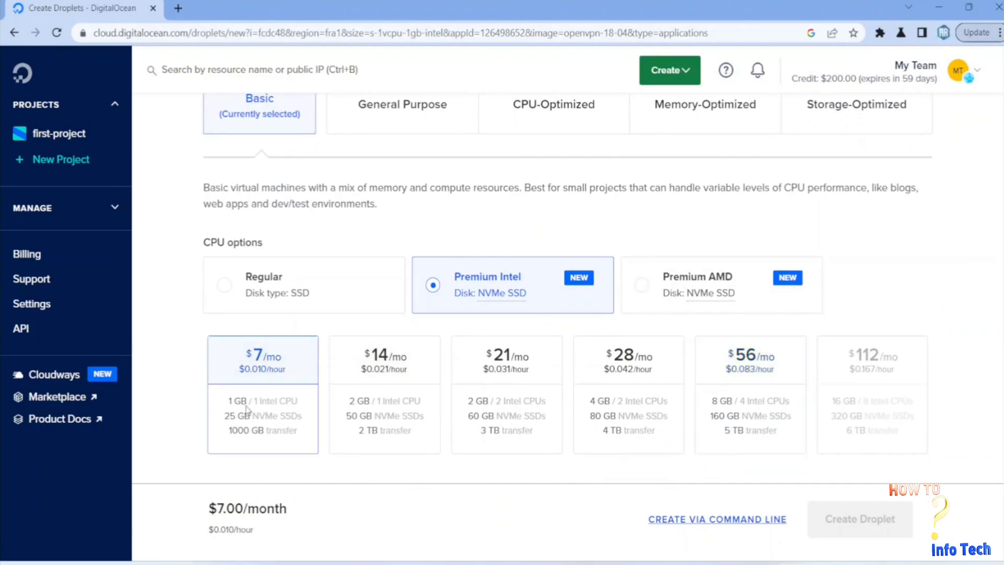
scroll(down, 3)
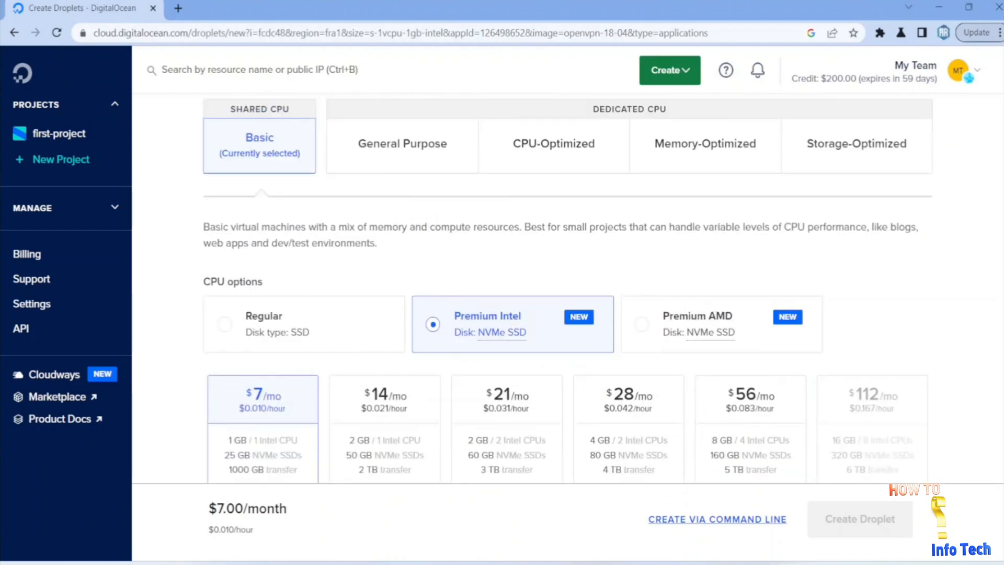
scroll(down, 3)
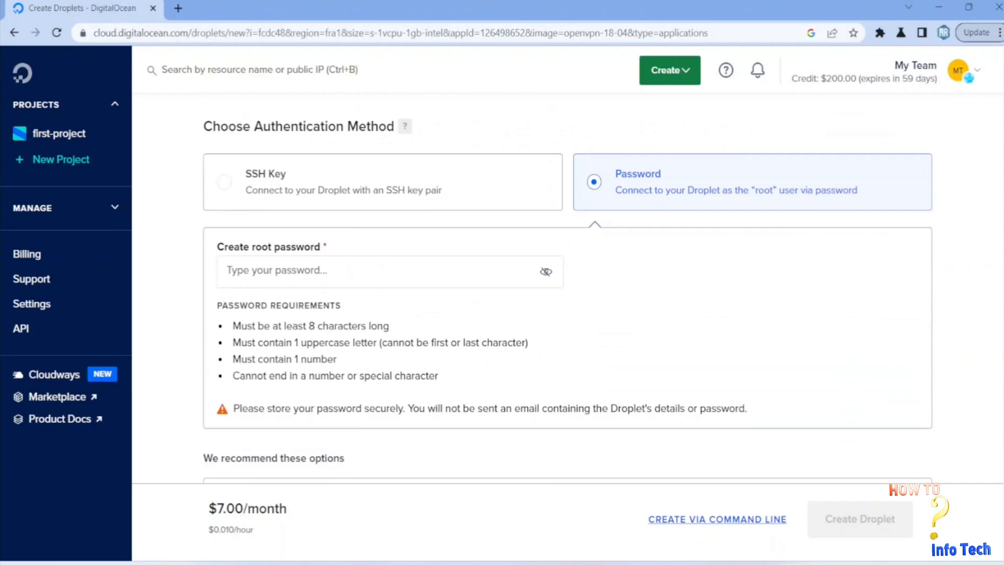
Step: Enter a strong root password in the Create root password field
click(389, 270)
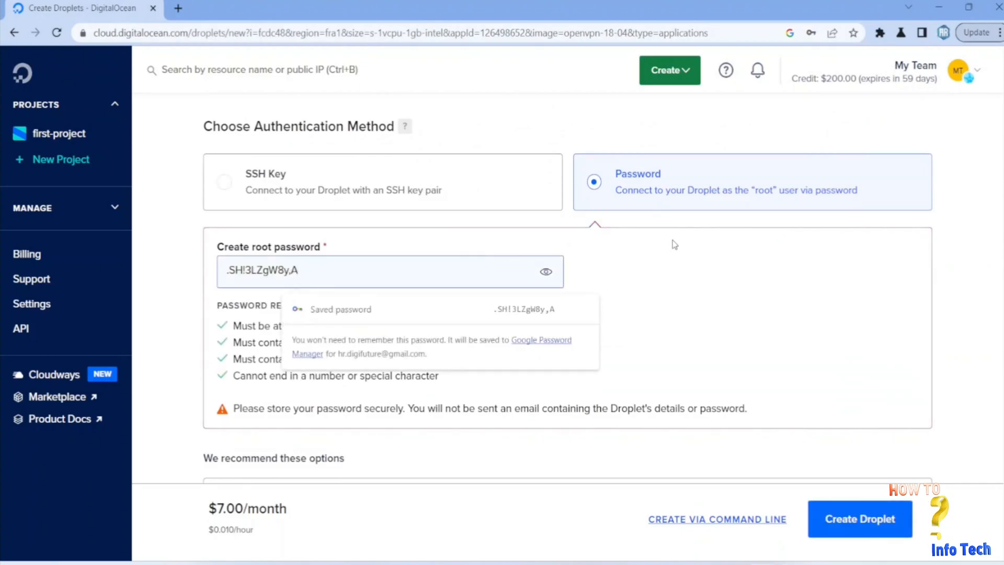
mouse_move(741, 282)
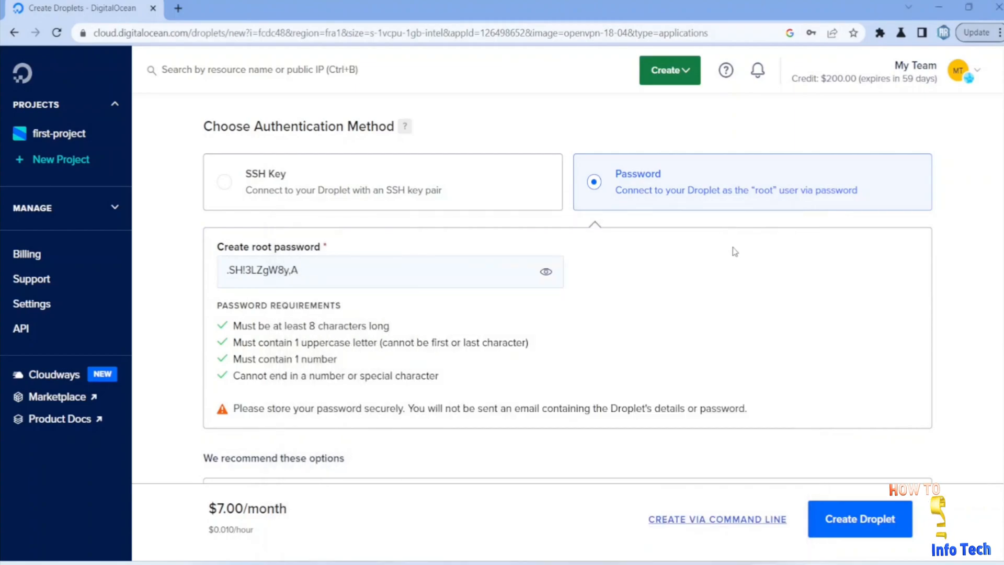
click(389, 271)
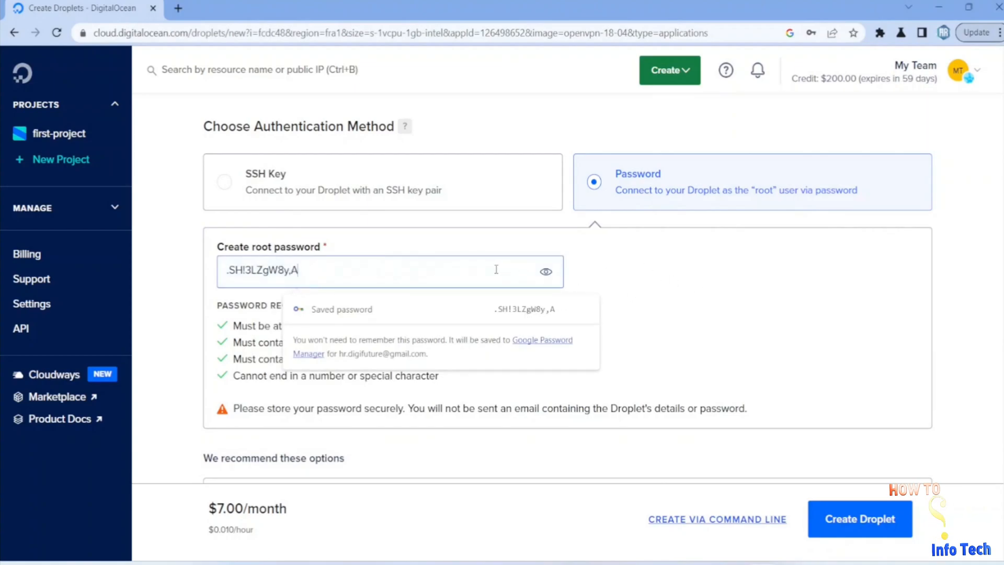
Step: Review the finalize details and create the droplet with these settings
scroll(down, 3)
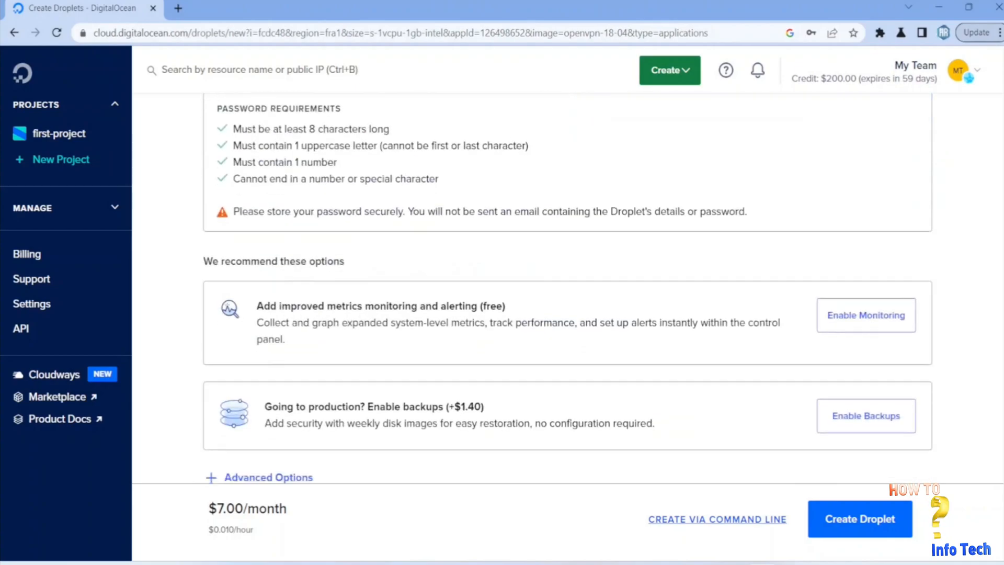
scroll(down, 3)
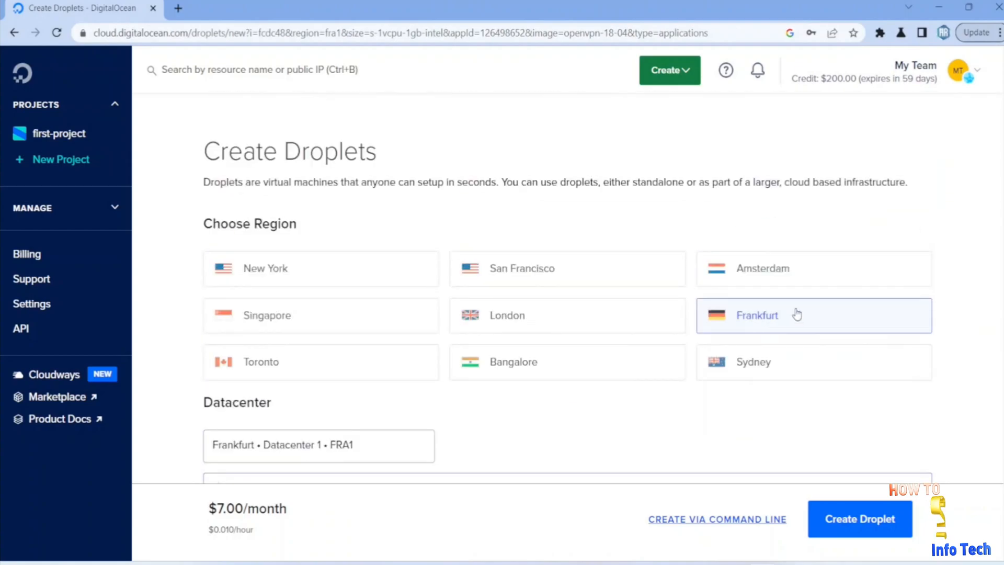
scroll(down, 3)
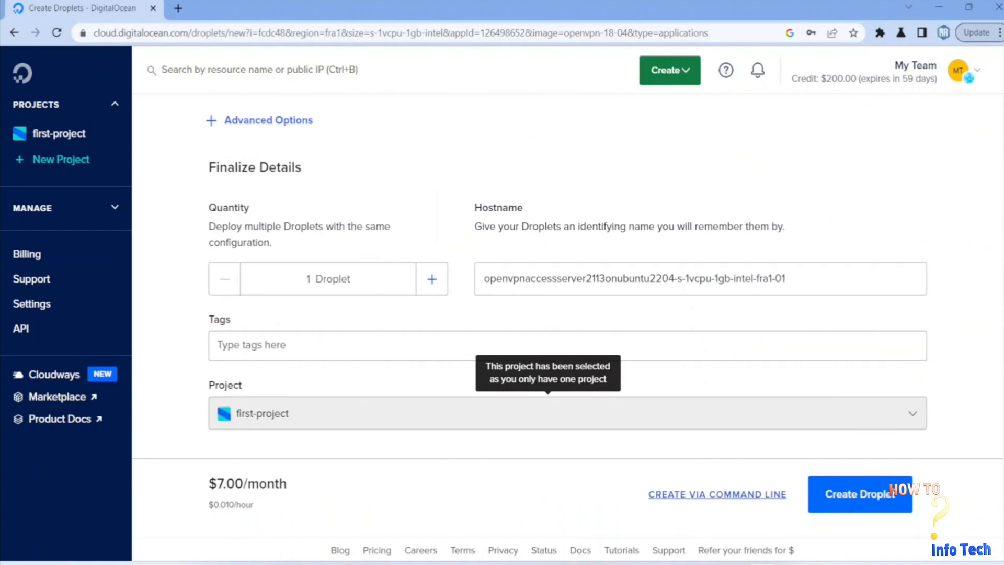
click(859, 493)
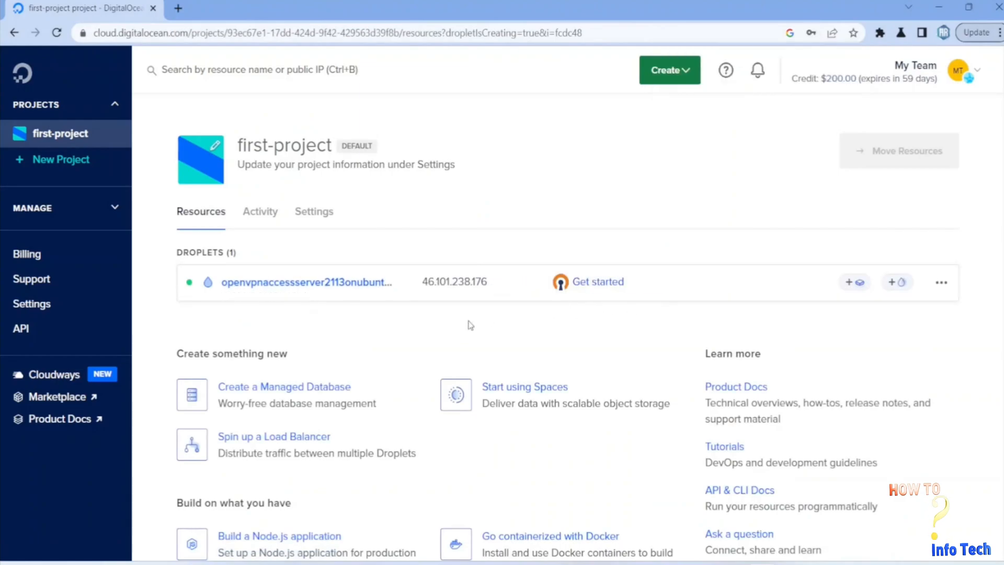
mouse_move(673, 346)
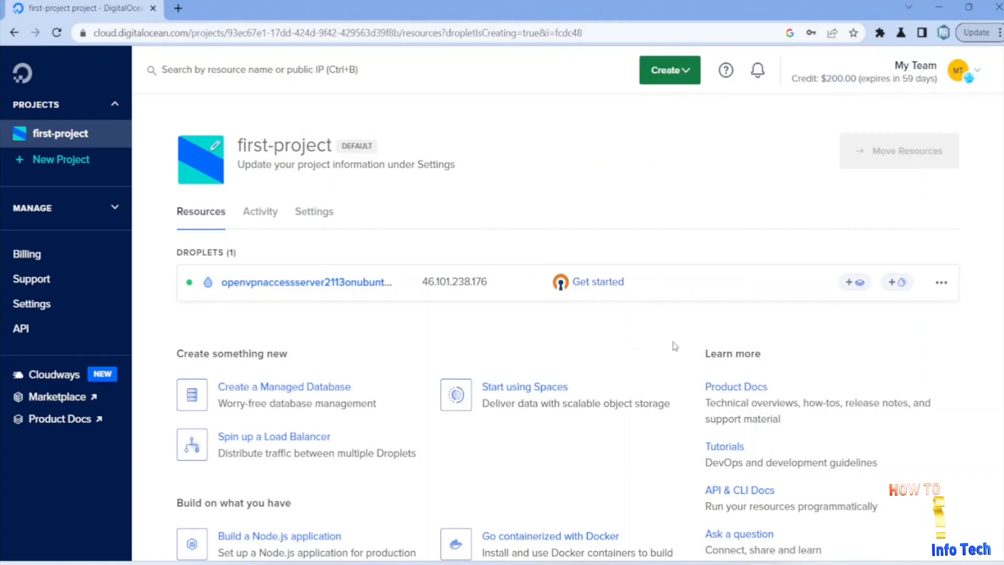
mouse_move(797, 335)
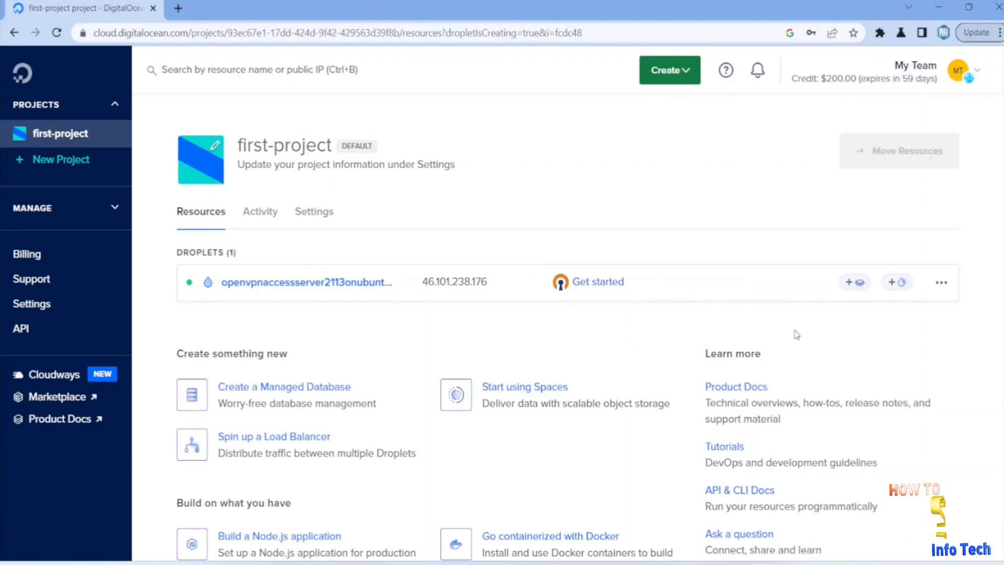
Step: Open the new droplet's details and launch its web console
click(306, 281)
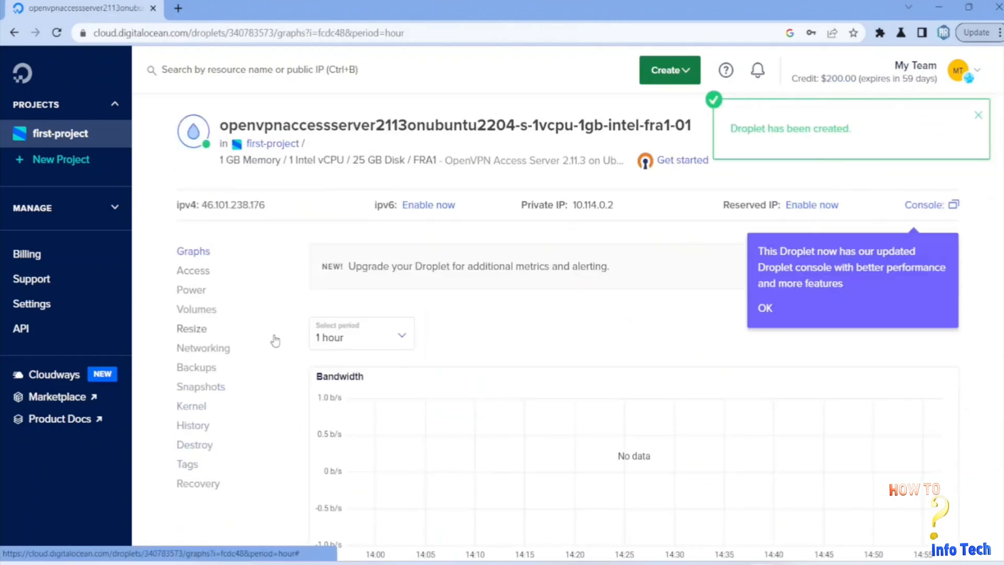
click(923, 205)
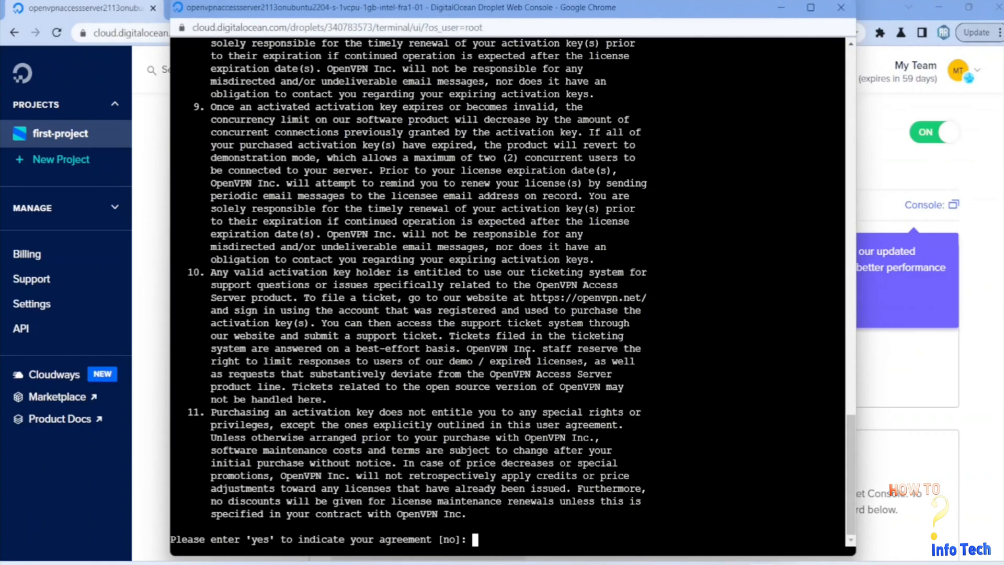
Step: Answer yes to the license, keep default key size, ports and routing, and skip the activation key
text(yes)
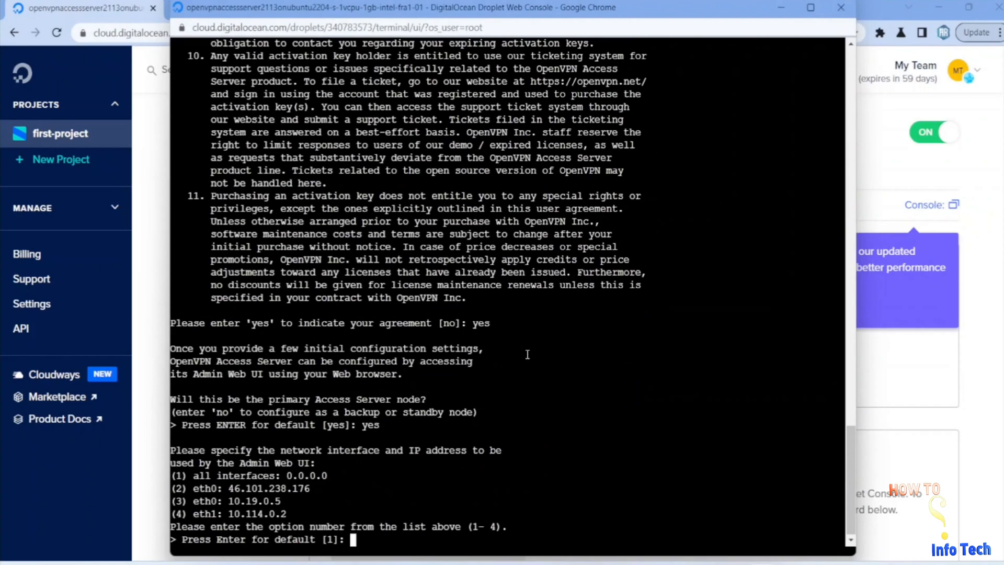
text(yes)
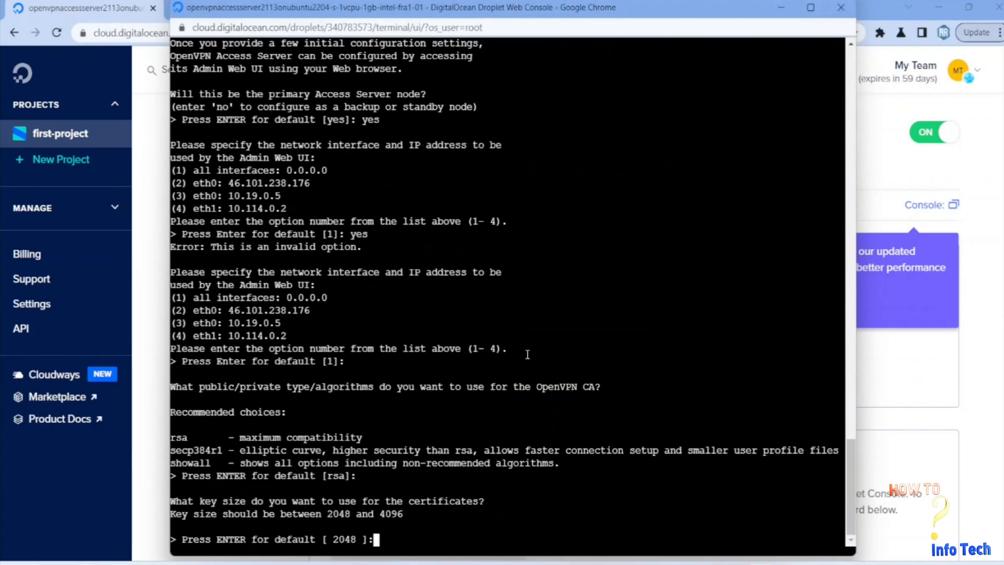
key(Return)
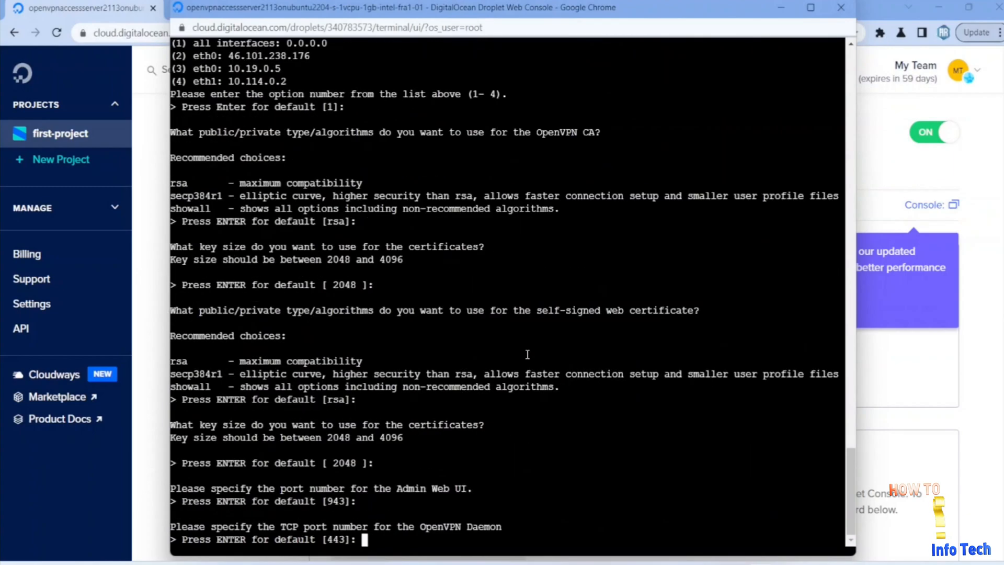
key(Enter)
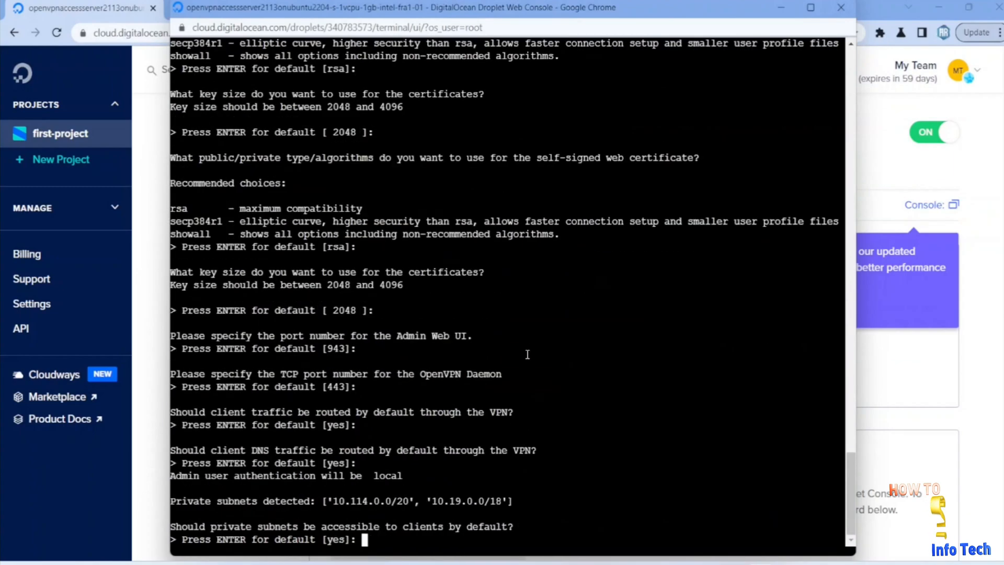
key(enter)
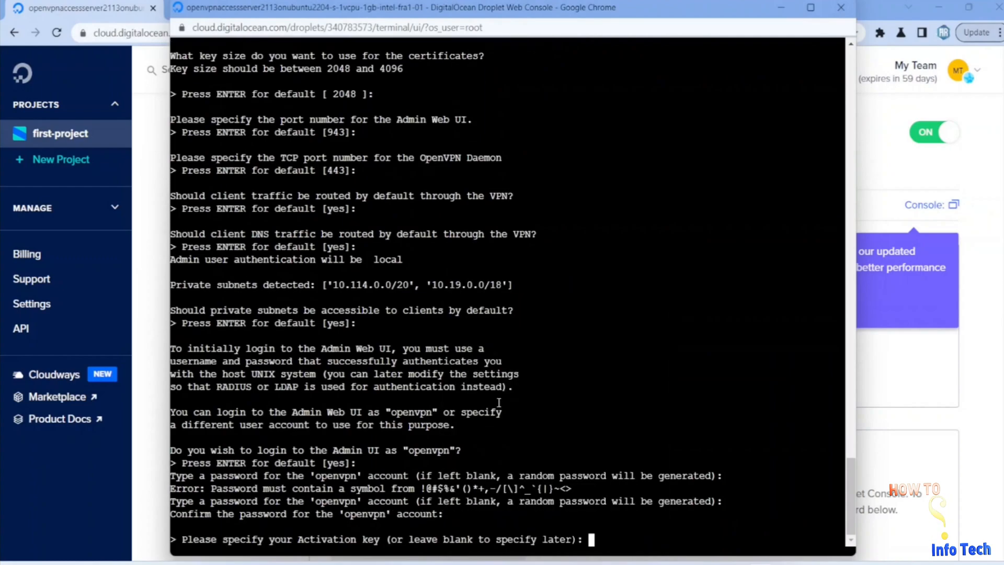
key(enter)
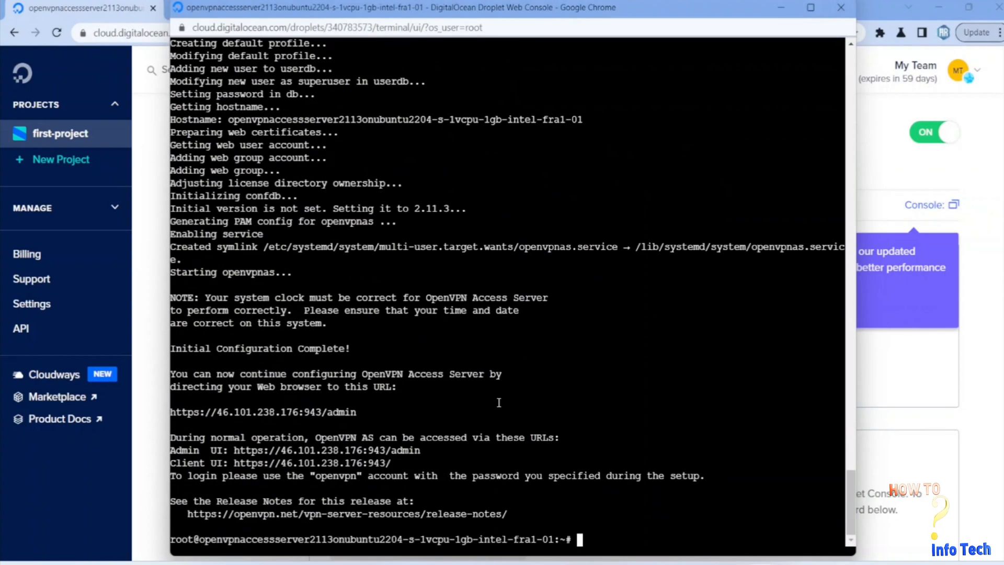
mouse_move(522, 440)
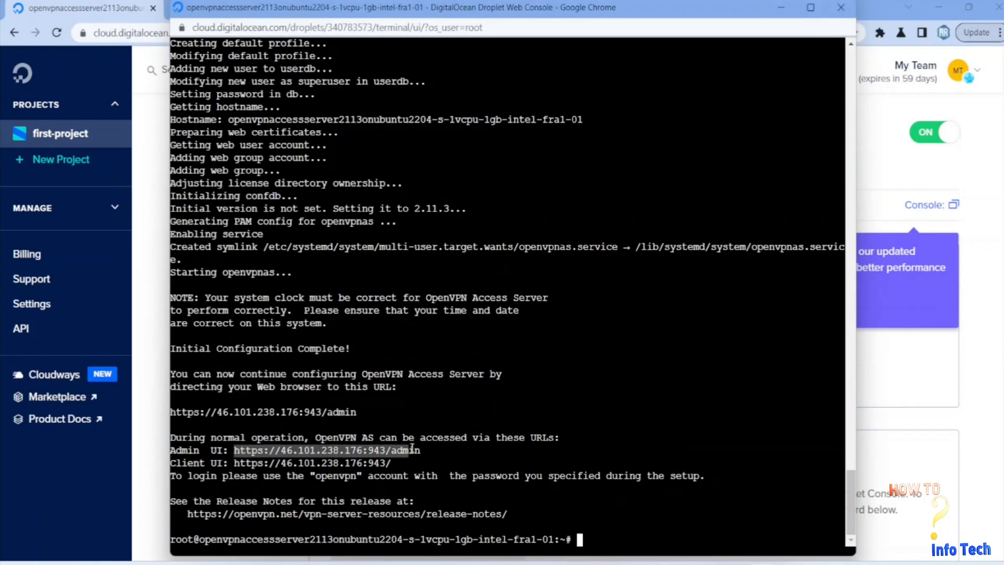
Step: Copy the Admin UI web address on port 943 from the console output
key(ctrl+c)
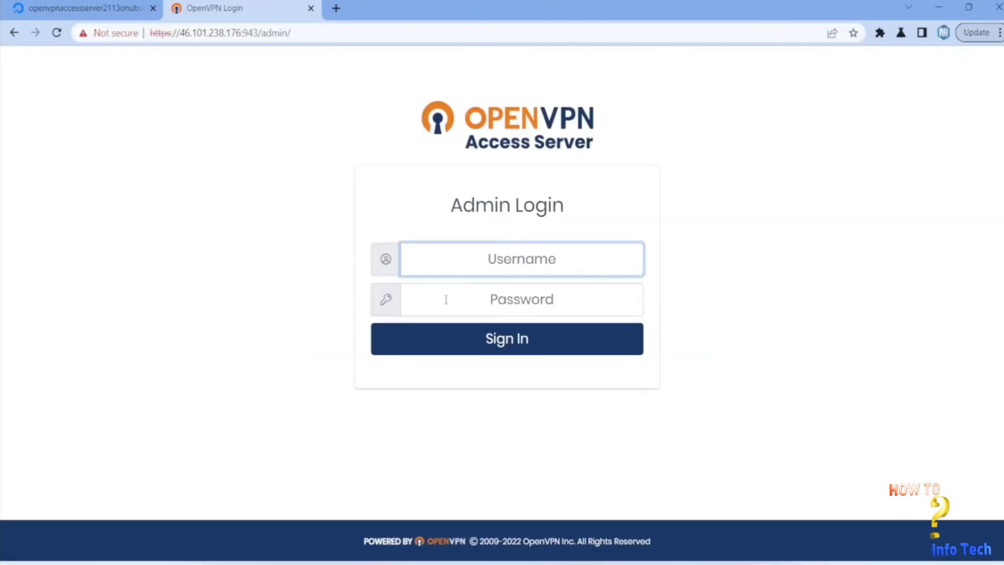
Step: Sign in as openvpn with the admin password and agree to the license agreement
text(openvpn)
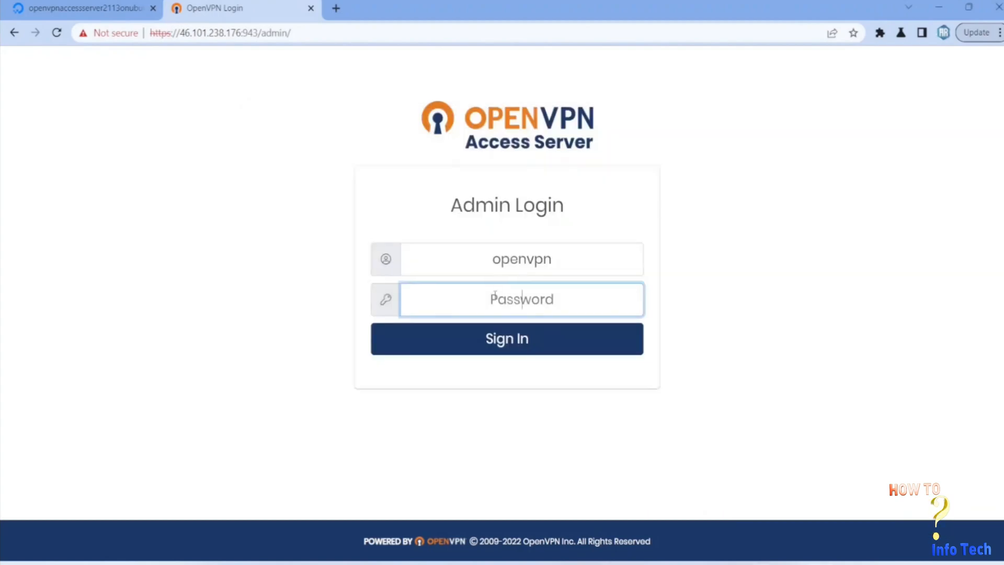
click(506, 338)
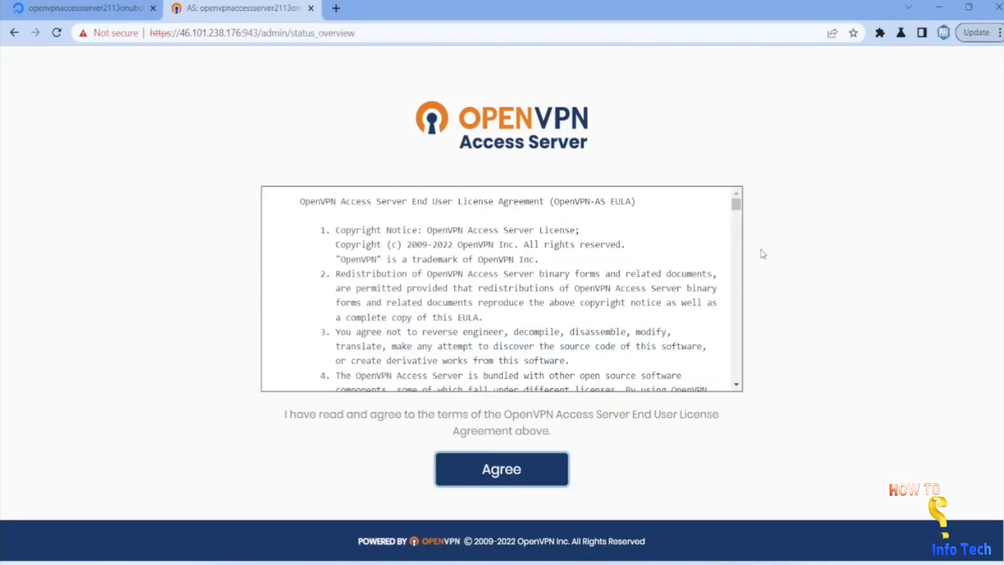
click(501, 468)
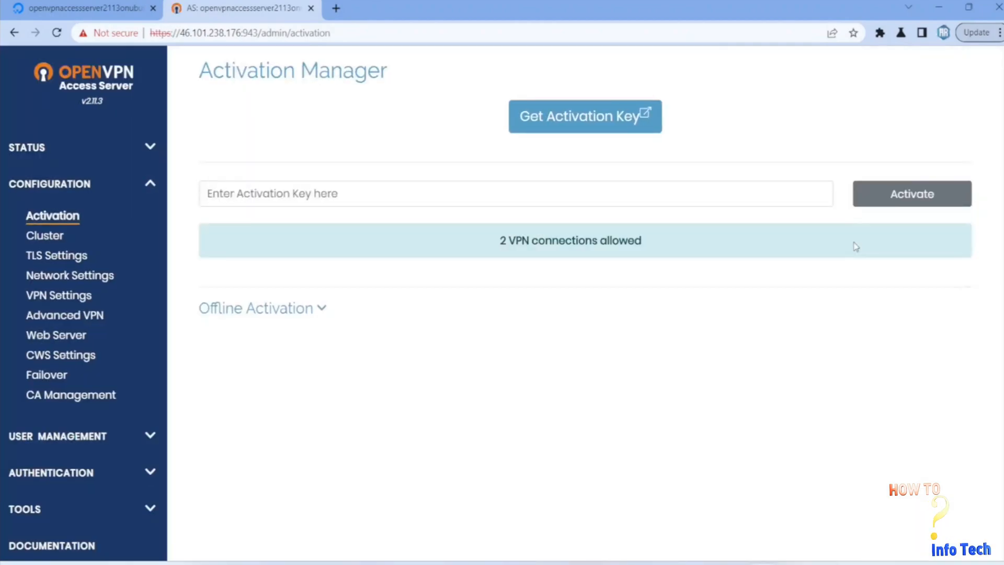
mouse_move(428, 95)
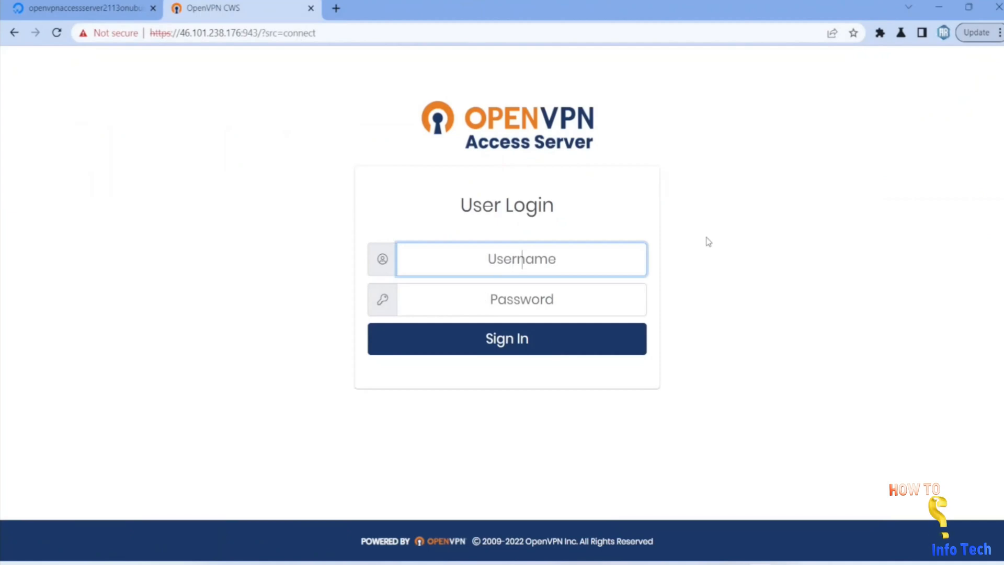
Step: Sign in to the client web portal and reveal the OpenVPN Connect download options
click(506, 338)
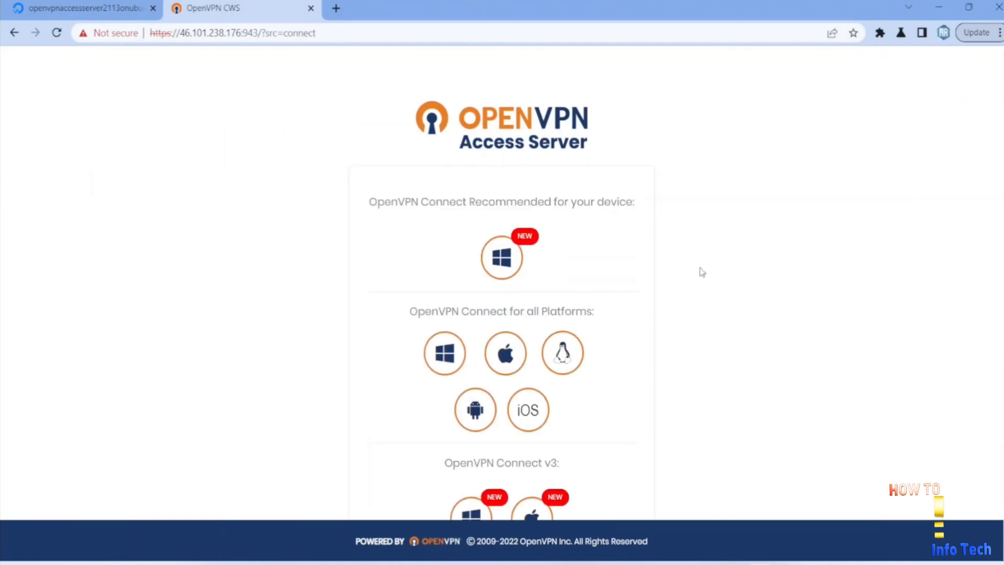
scroll(down, 3)
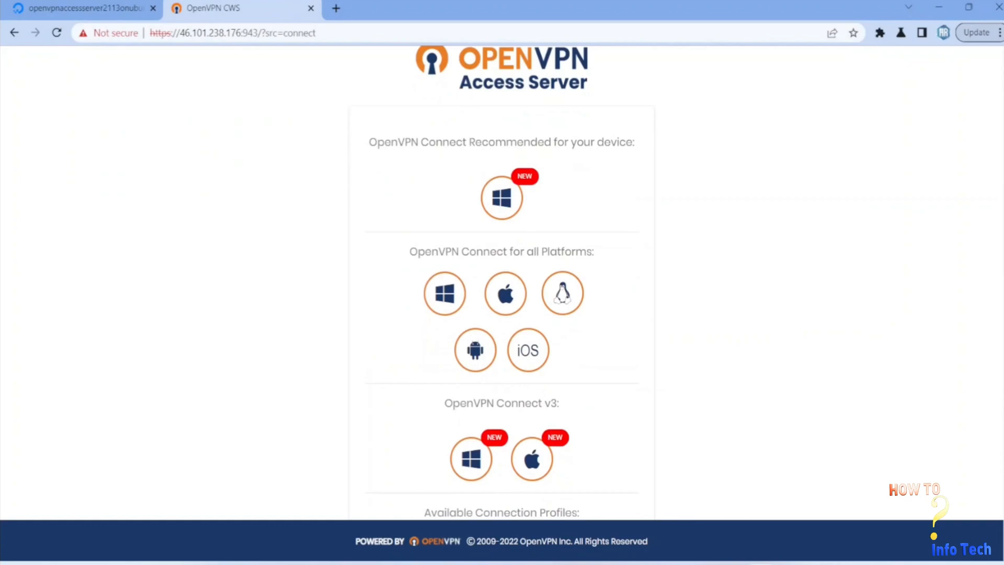
mouse_move(978, 175)
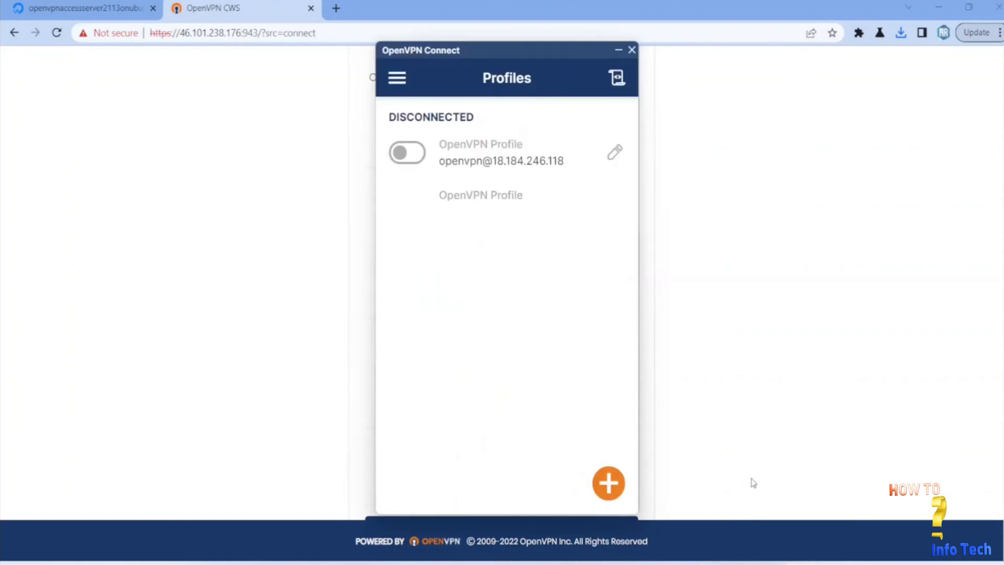
Step: Import a profile for server 46.101.238.176 with openvpn credentials and toggle it connected
click(608, 483)
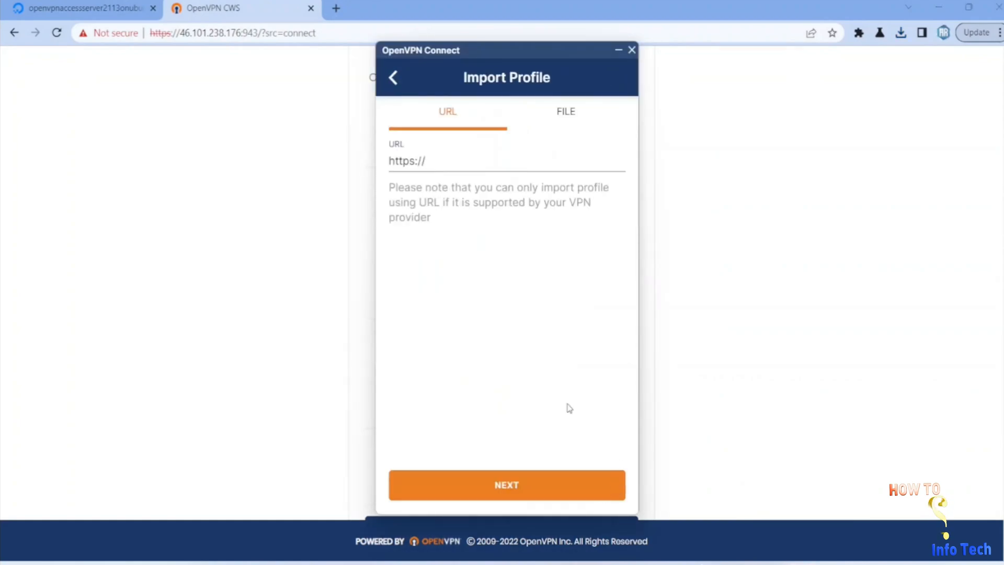
mouse_move(709, 212)
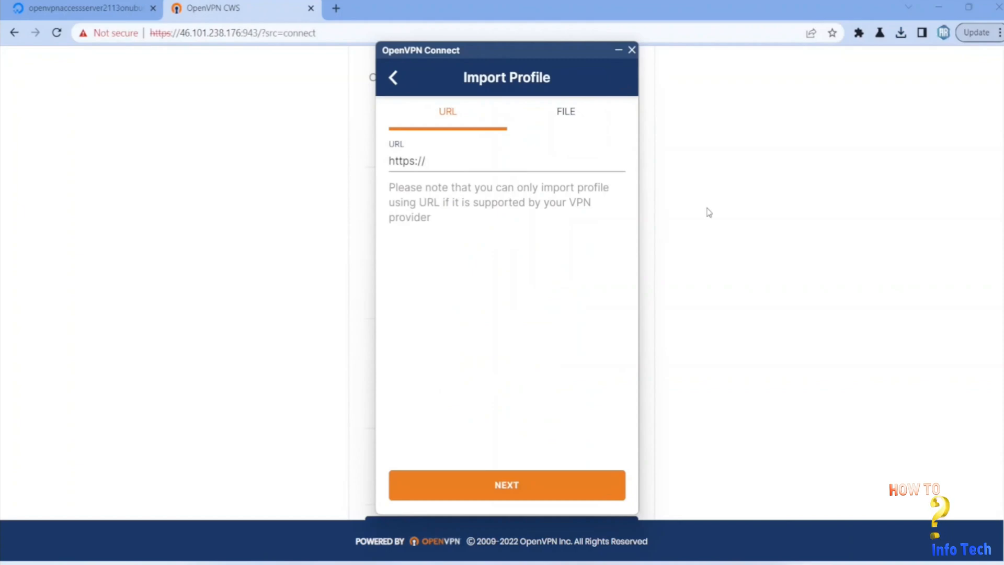
mouse_move(770, 401)
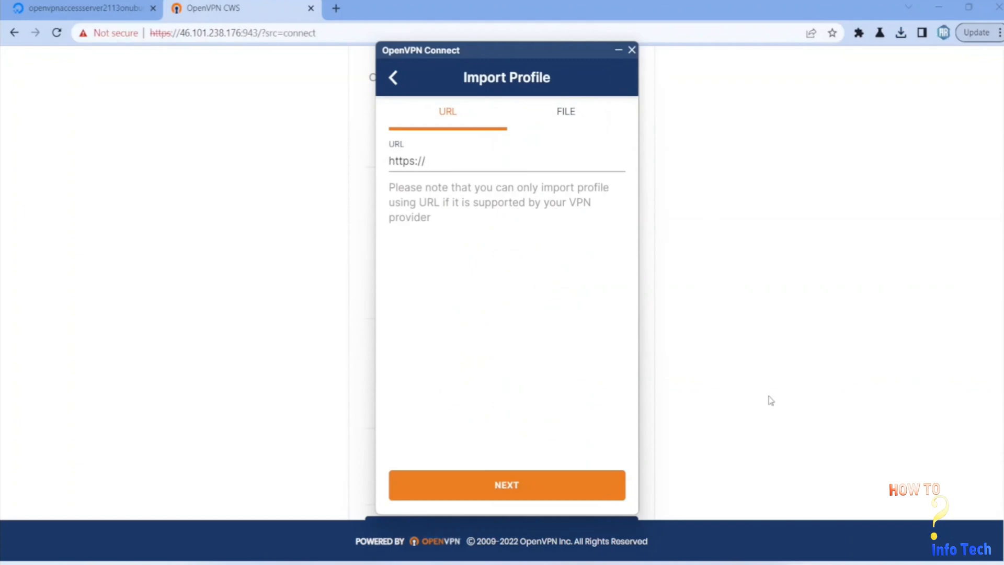
click(77, 8)
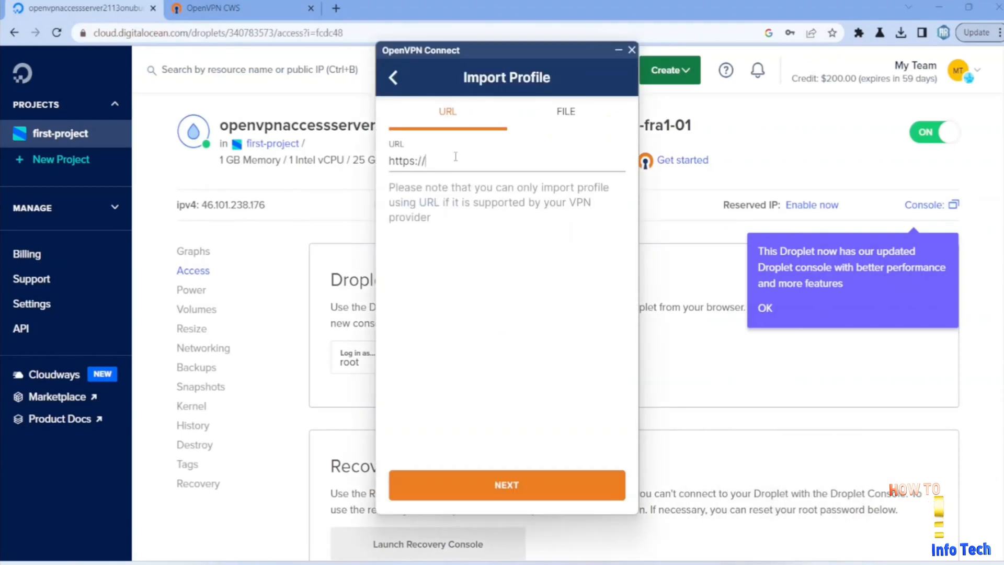
click(506, 484)
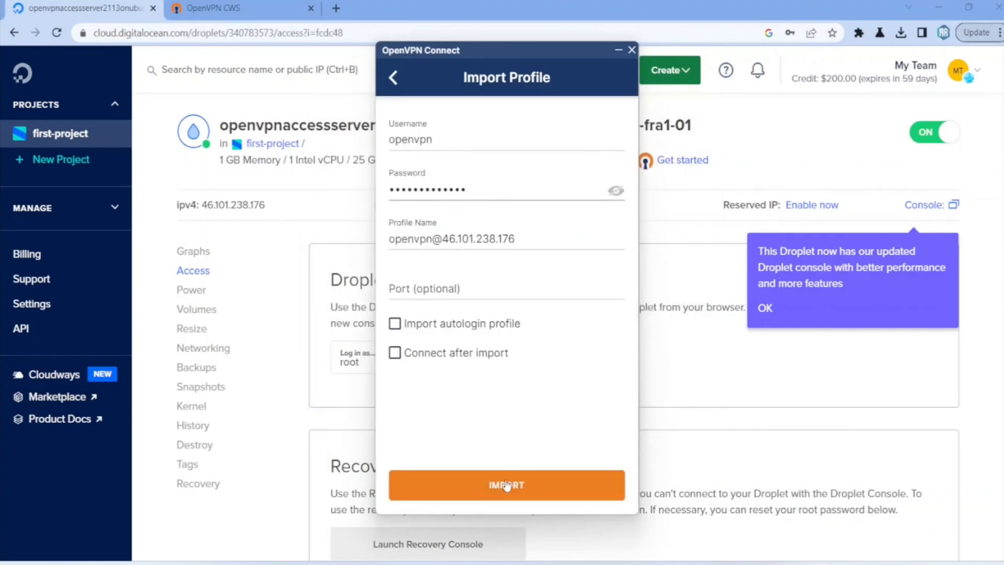
click(505, 484)
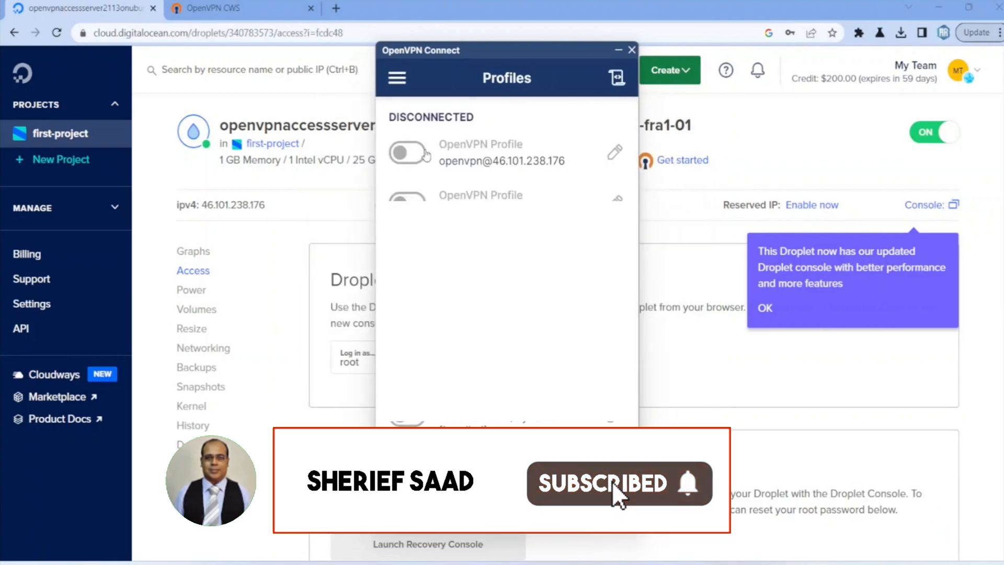
click(407, 152)
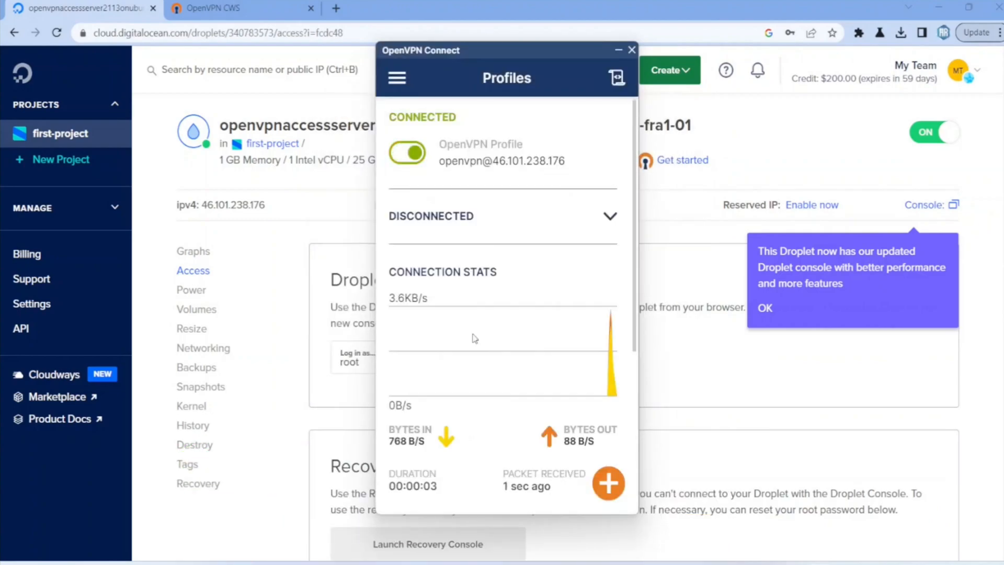